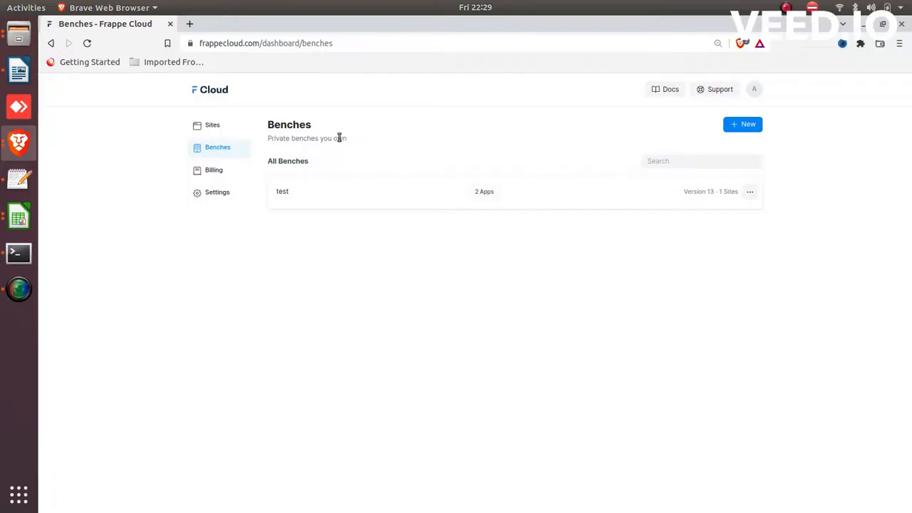
mouse_move(357, 133)
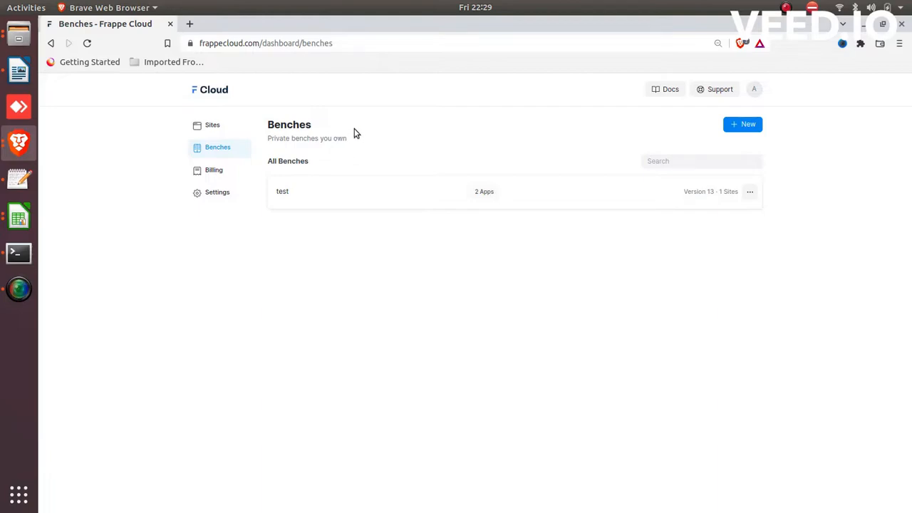
mouse_move(397, 149)
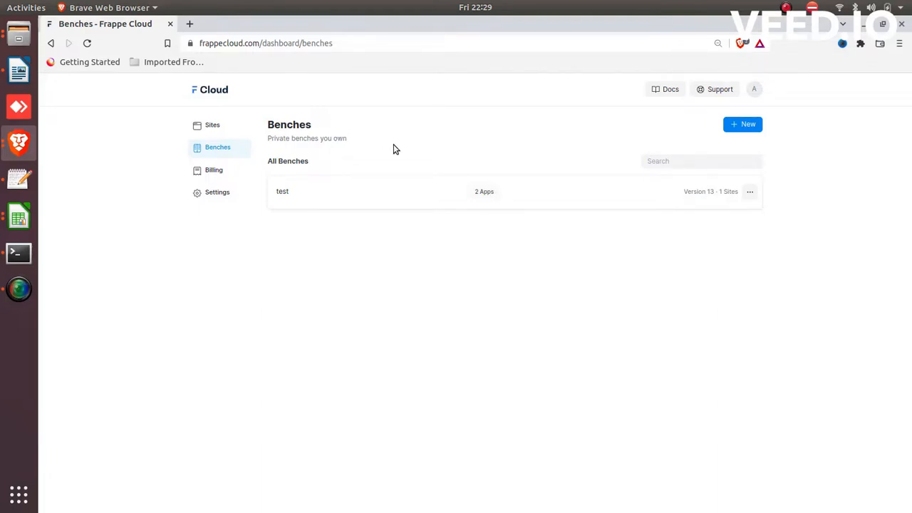
mouse_move(422, 251)
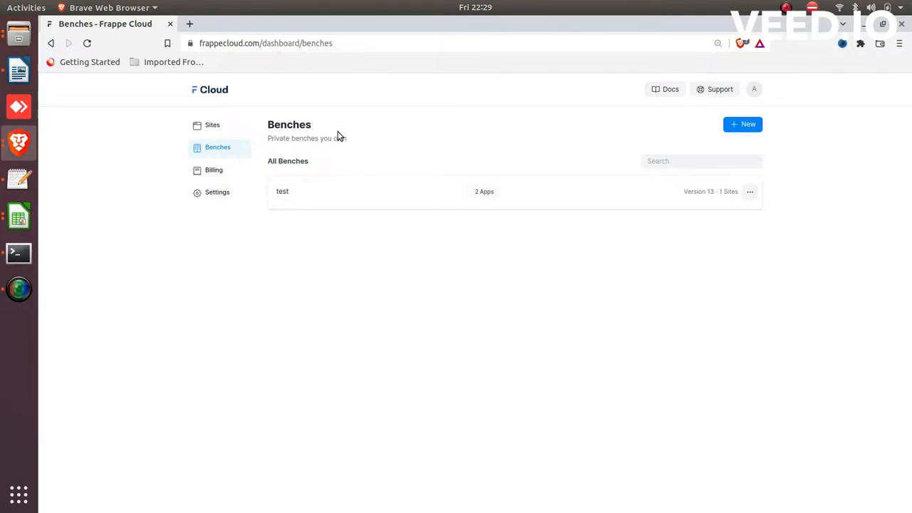
mouse_move(330, 133)
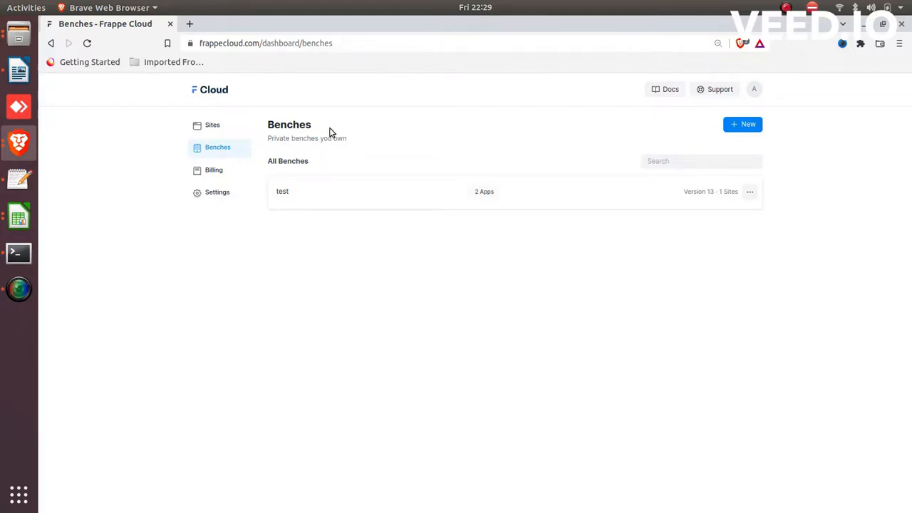
mouse_move(319, 200)
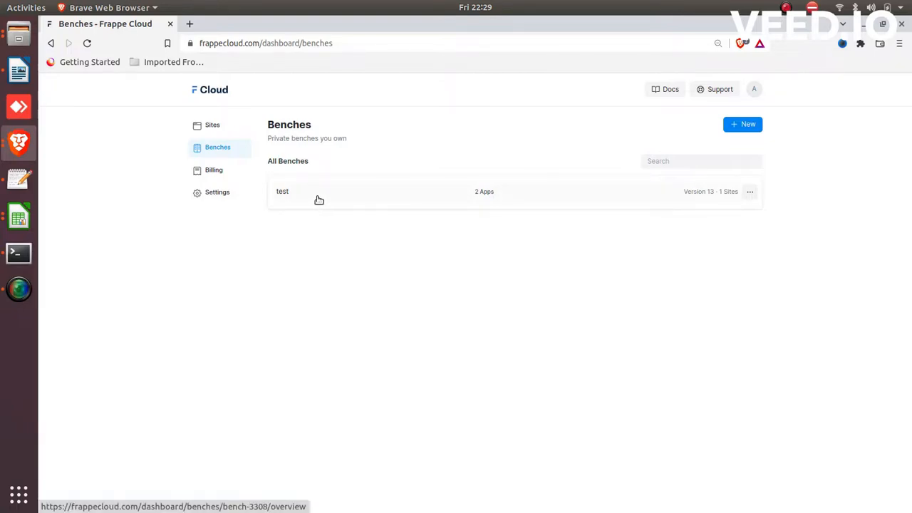
mouse_move(309, 200)
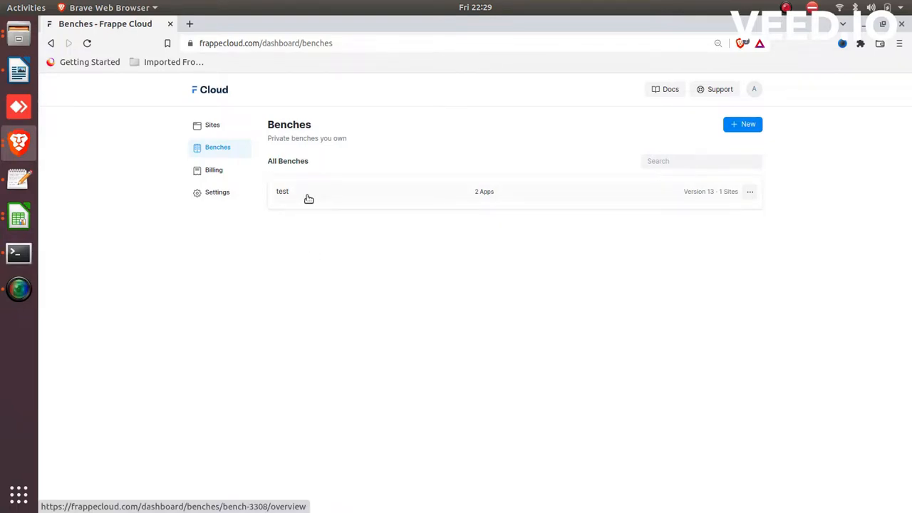
mouse_move(326, 208)
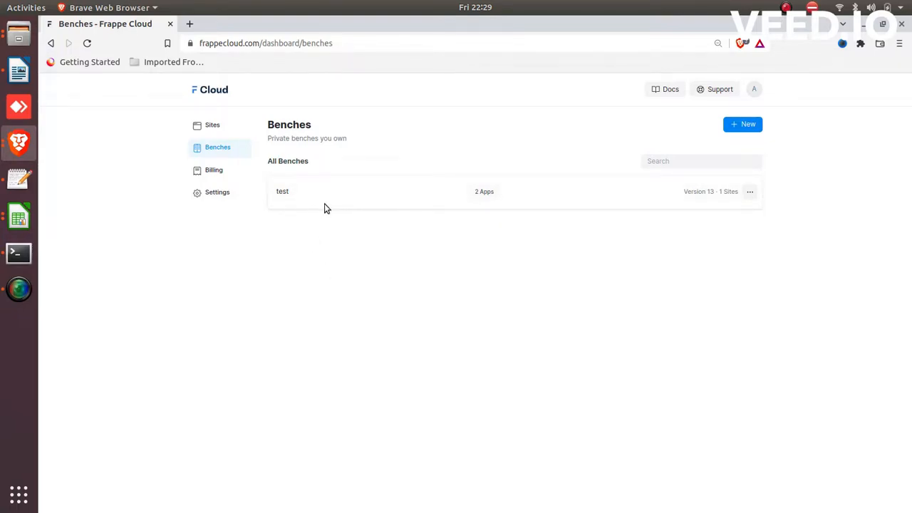
mouse_move(317, 201)
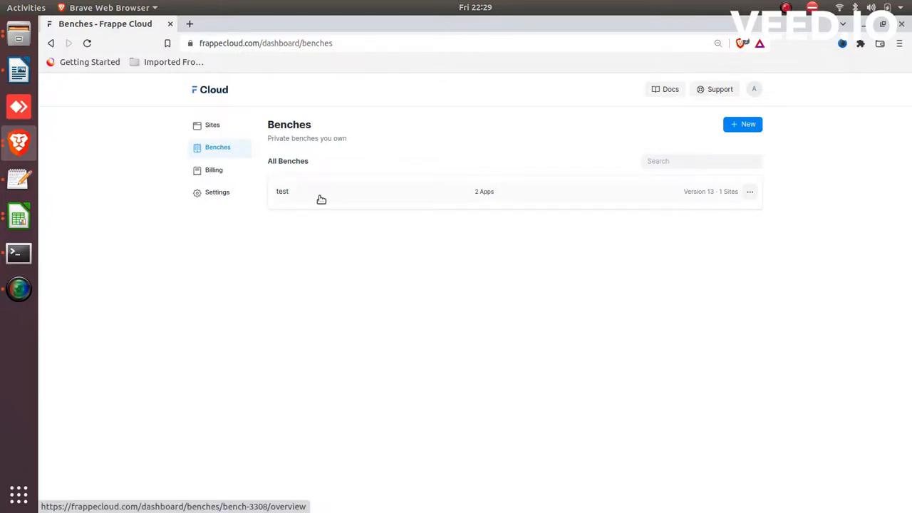
Step: Start a new site from the Sites list and enter the hostname 'tetstest'
click(282, 191)
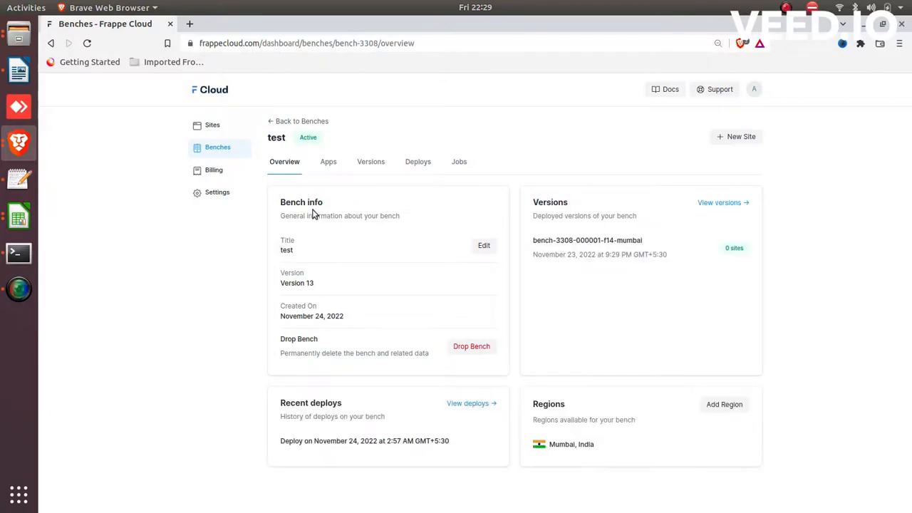
click(298, 120)
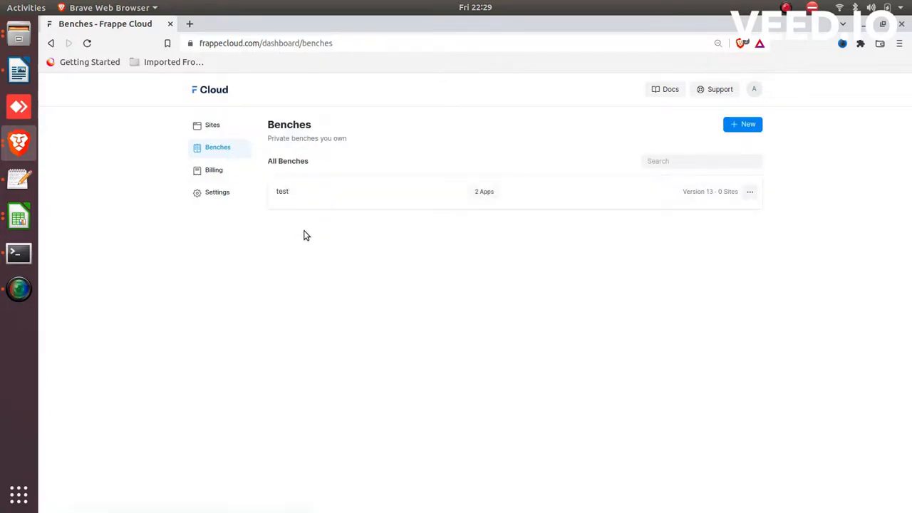
mouse_move(310, 268)
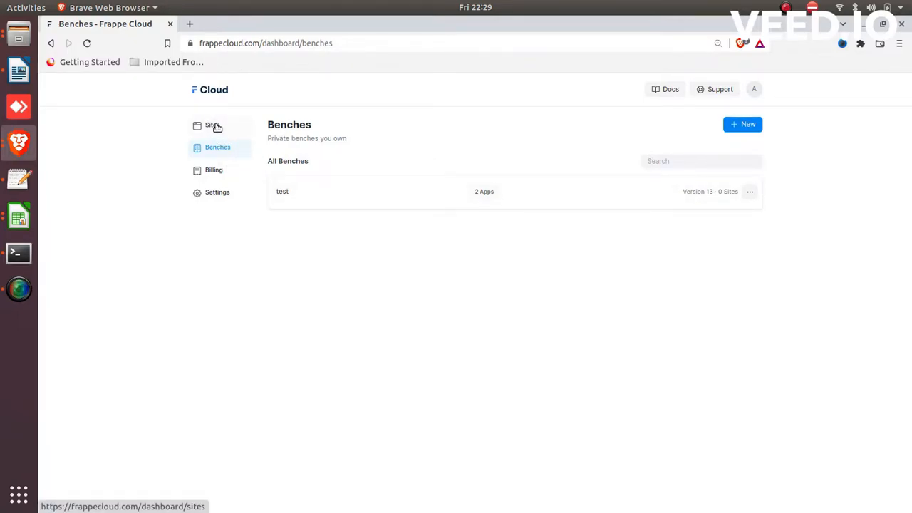
click(213, 125)
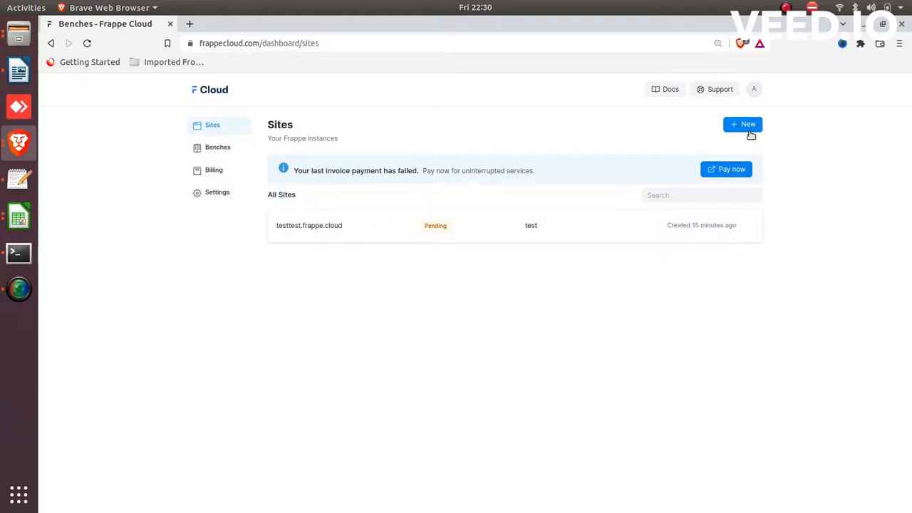
click(743, 124)
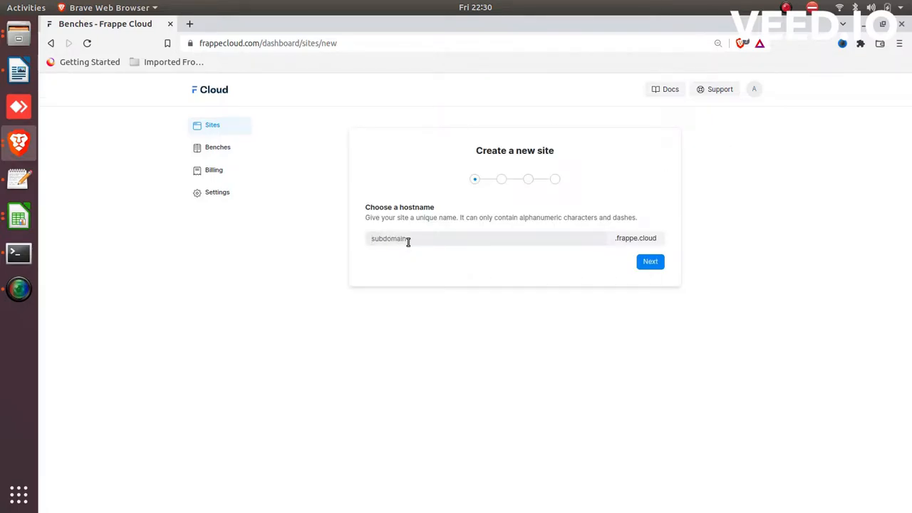
text(tetstest)
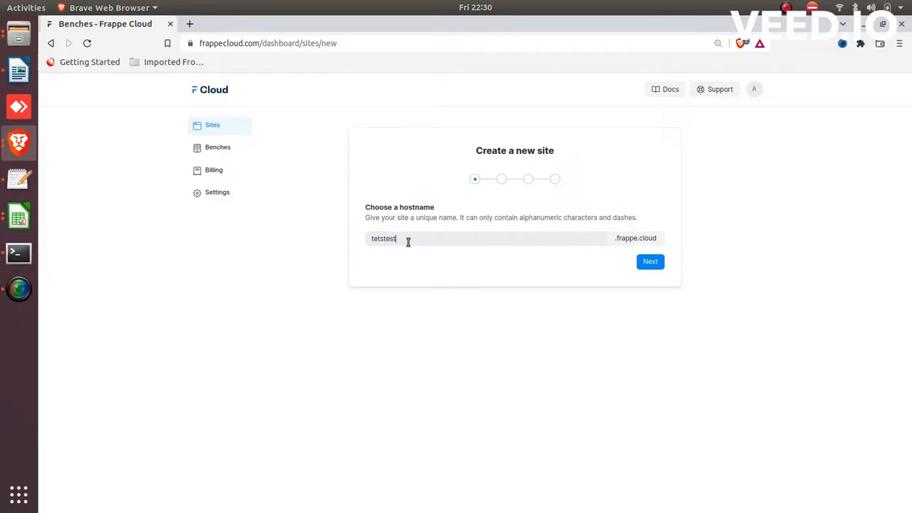
mouse_move(664, 246)
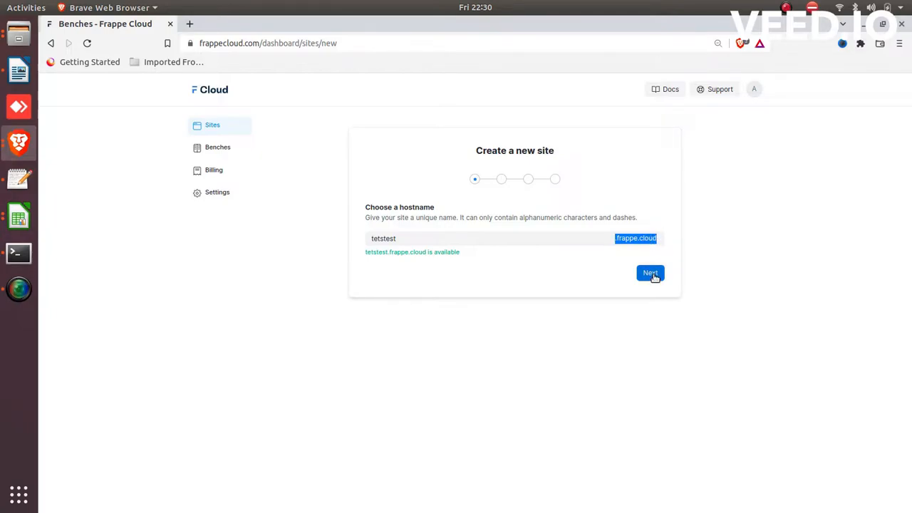
Step: Keep Version 13 as the Frappe version for the new site
click(650, 274)
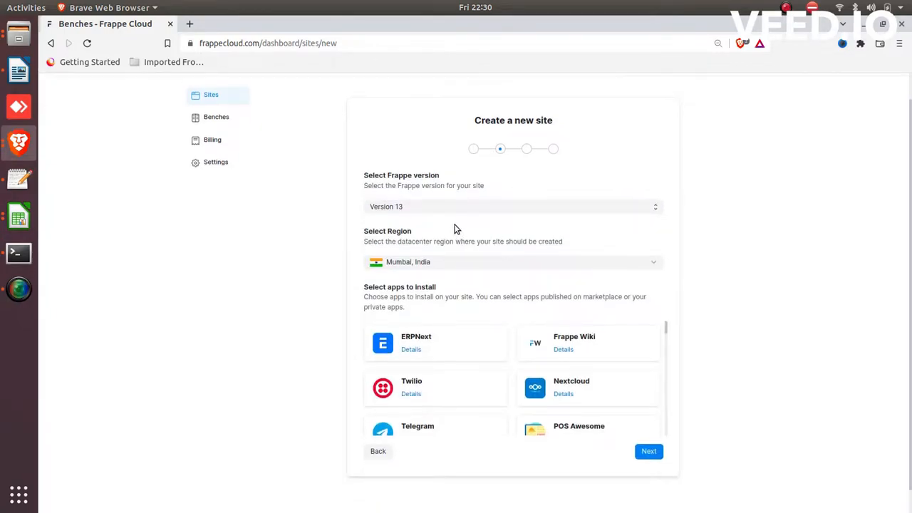
click(513, 206)
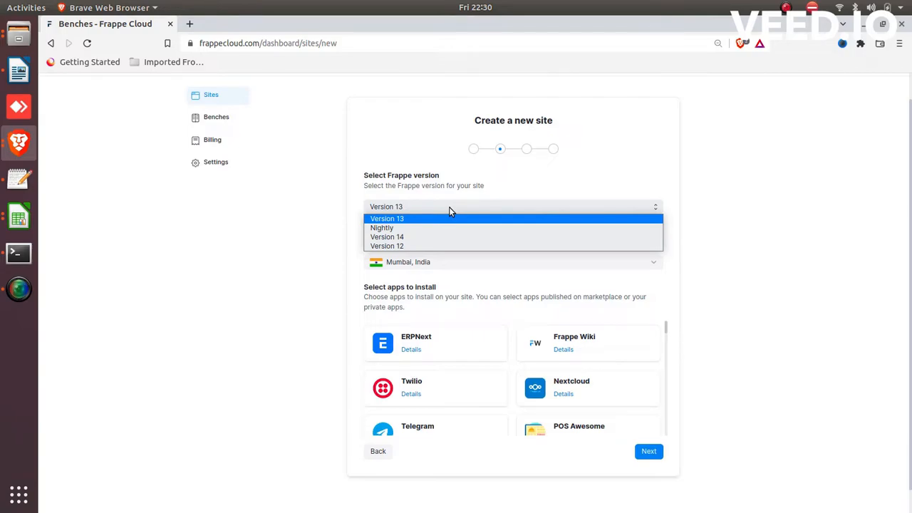
mouse_move(427, 225)
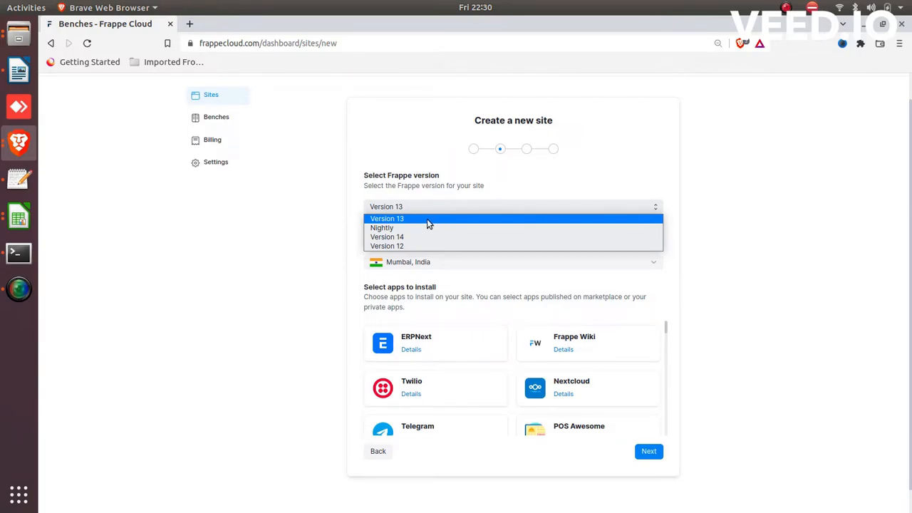
click(388, 220)
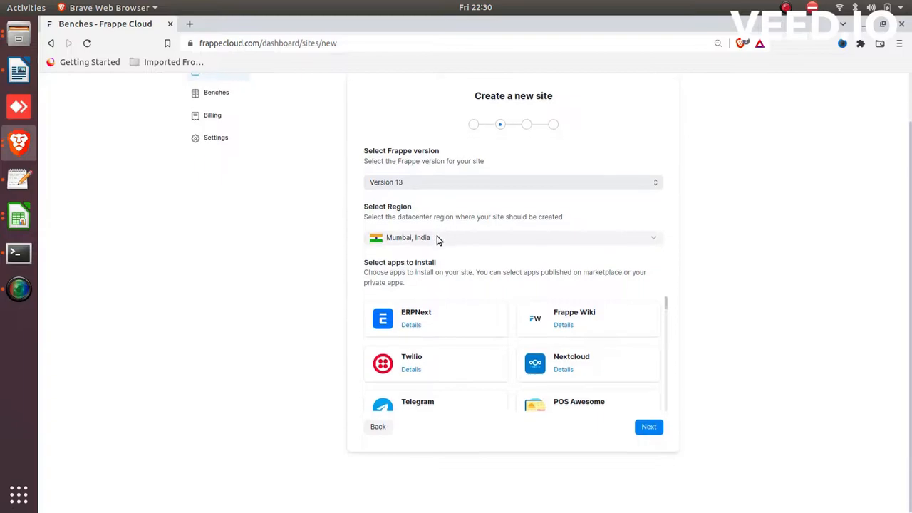
scroll(down, 3)
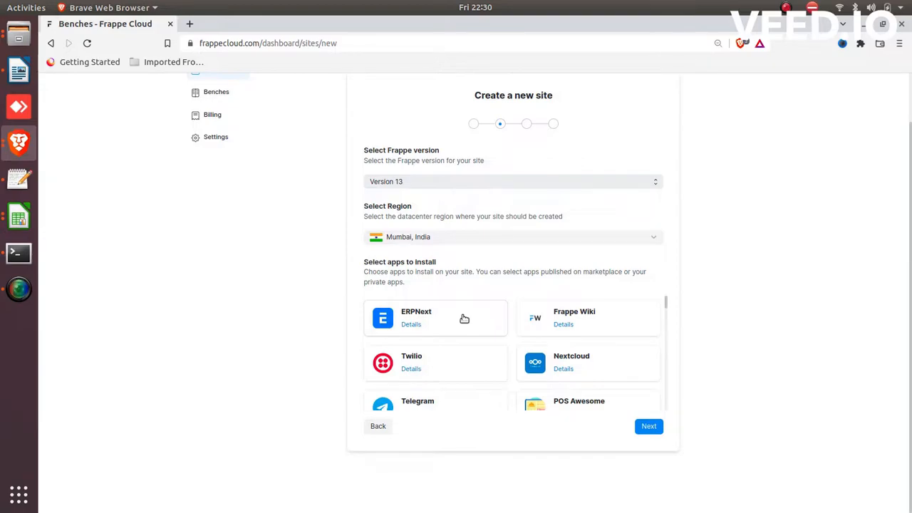
mouse_move(474, 317)
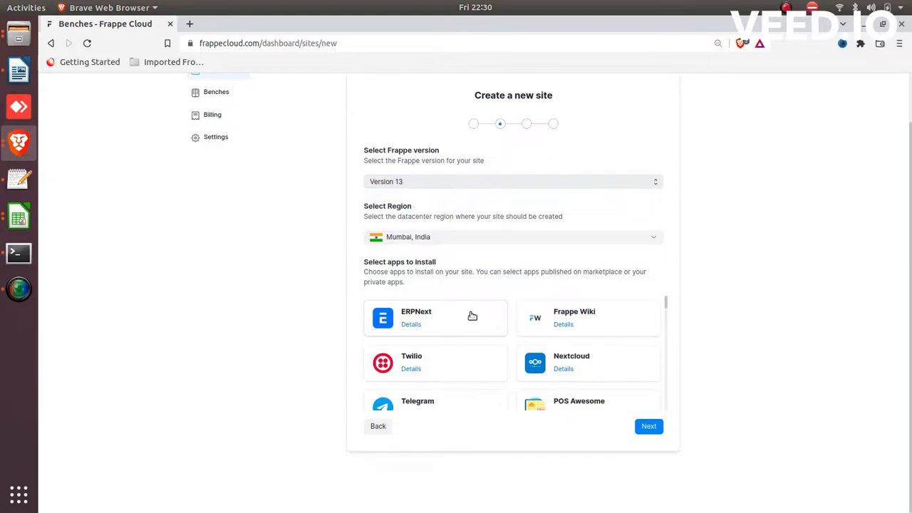
Step: Consent to sharing details with certified partners and choose the Free ERPNext plan
scroll(down, 3)
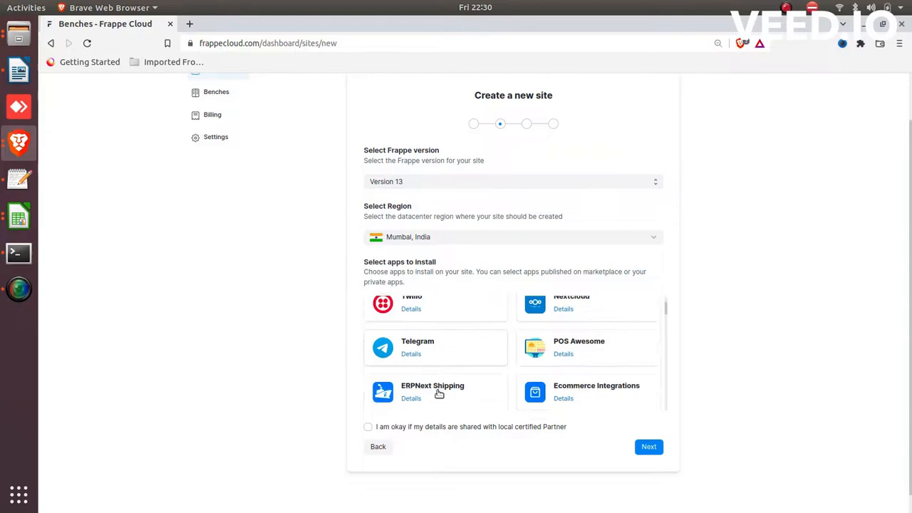
click(367, 426)
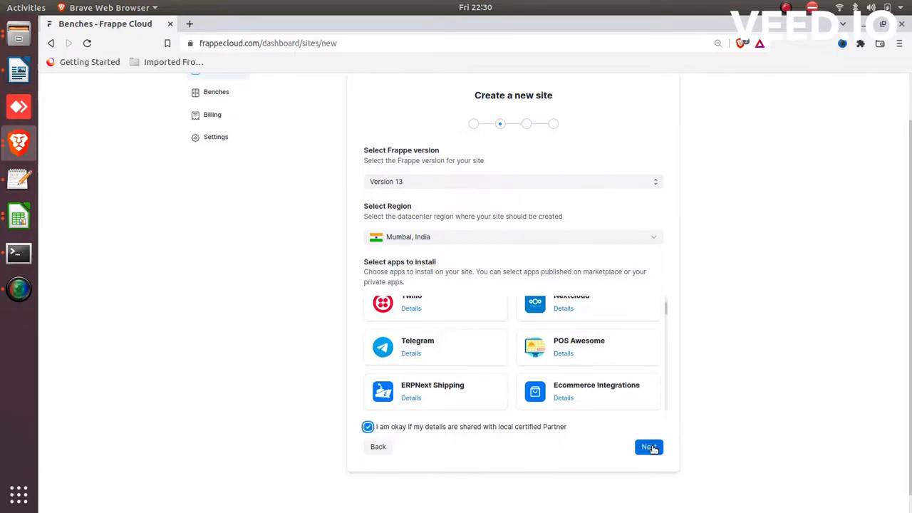
click(648, 447)
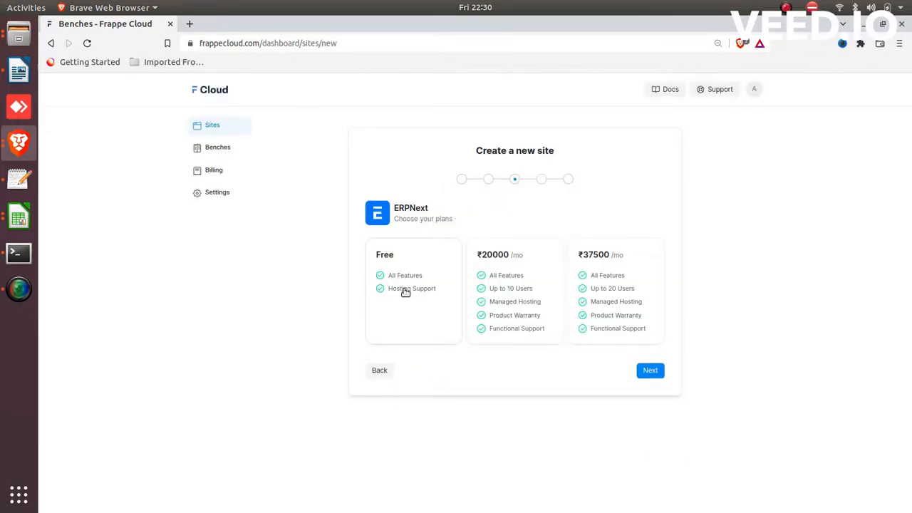
click(413, 291)
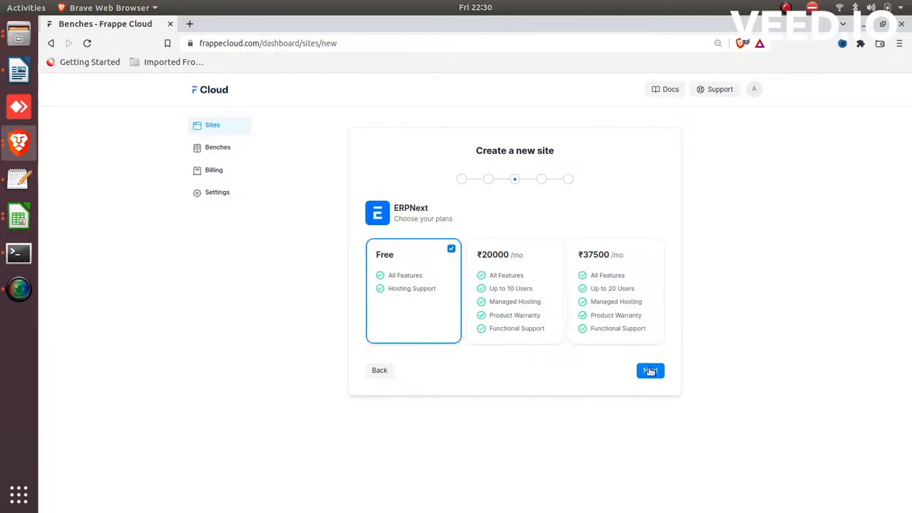
Step: Advance to Restore an existing site and show the backup upload fields
click(651, 371)
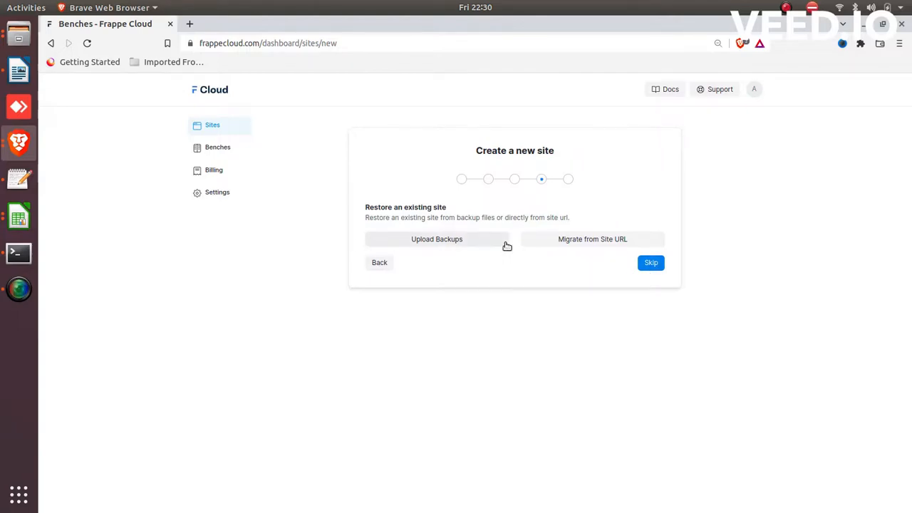
mouse_move(514, 241)
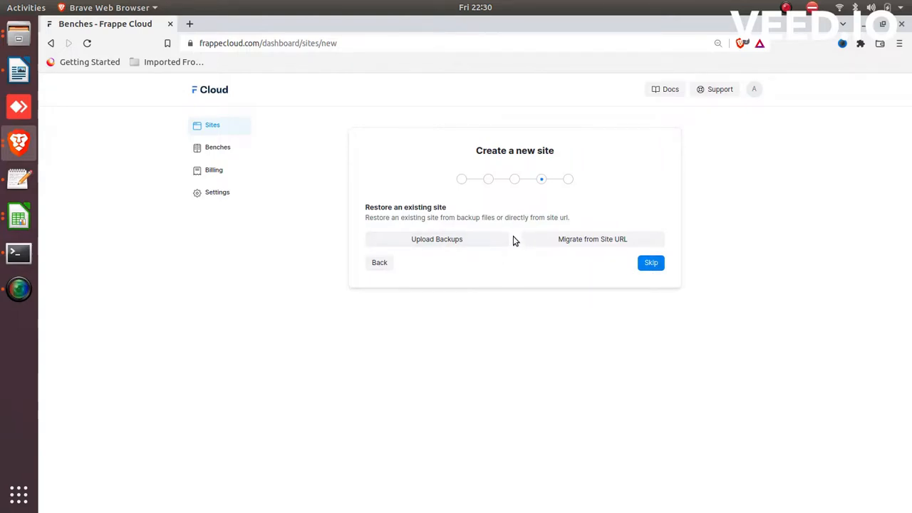
click(436, 239)
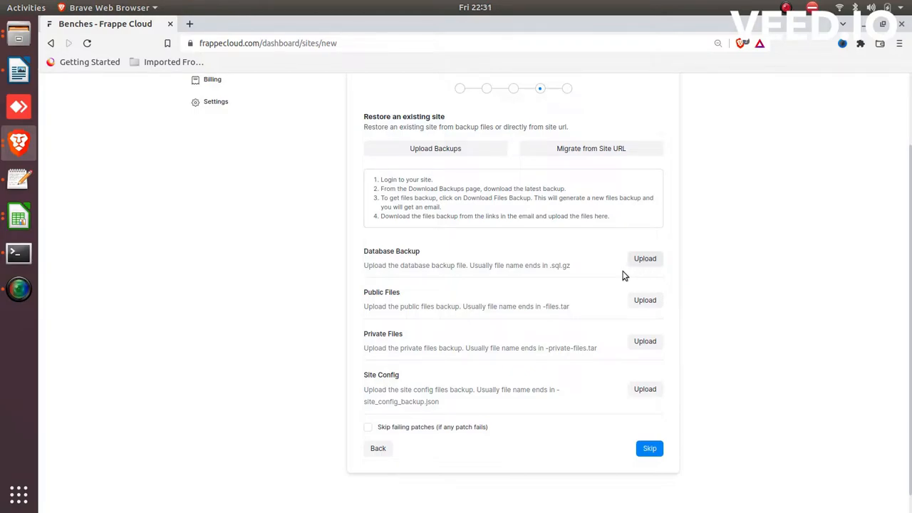
mouse_move(421, 305)
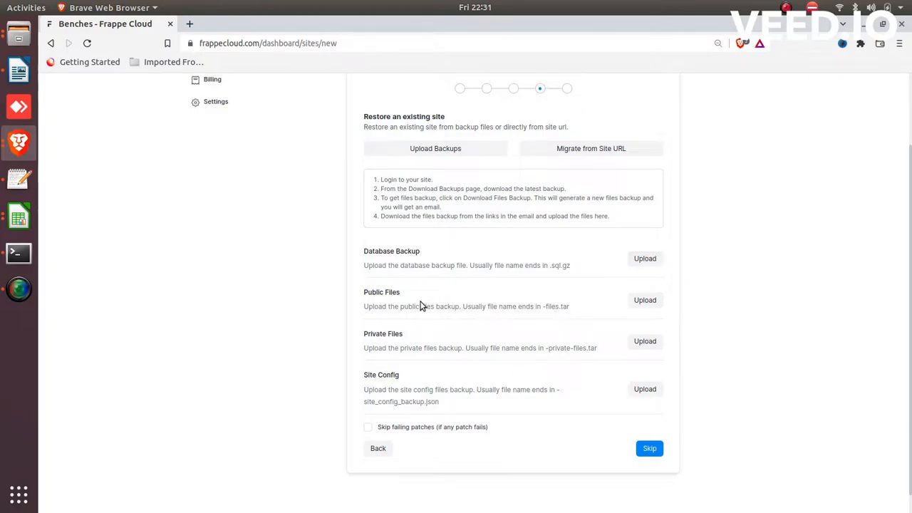
mouse_move(442, 346)
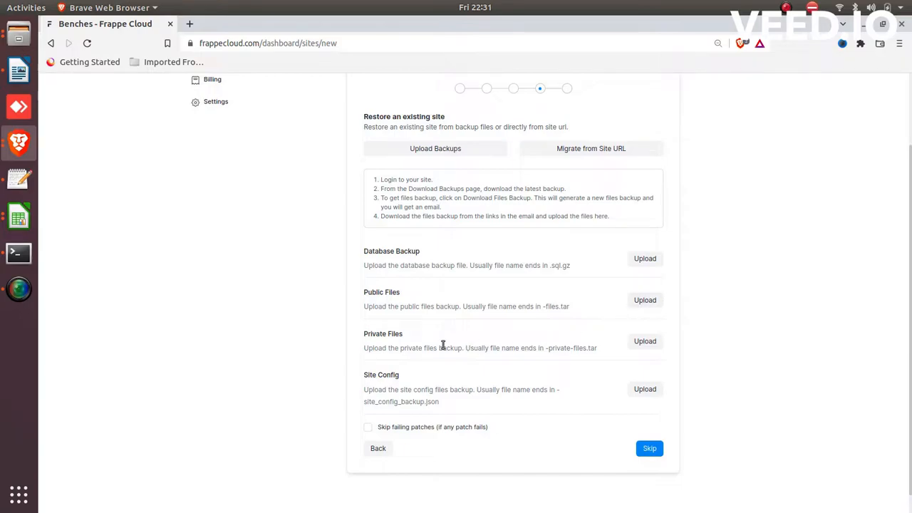
mouse_move(439, 377)
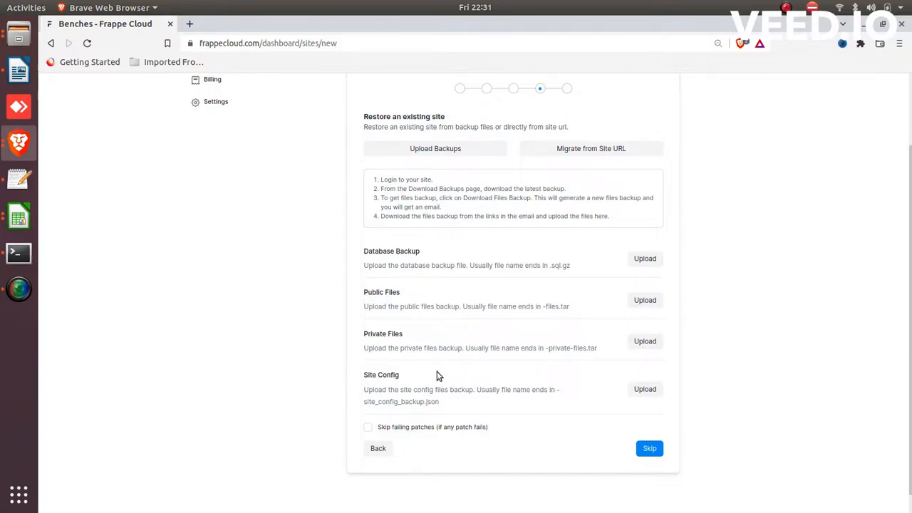
mouse_move(525, 377)
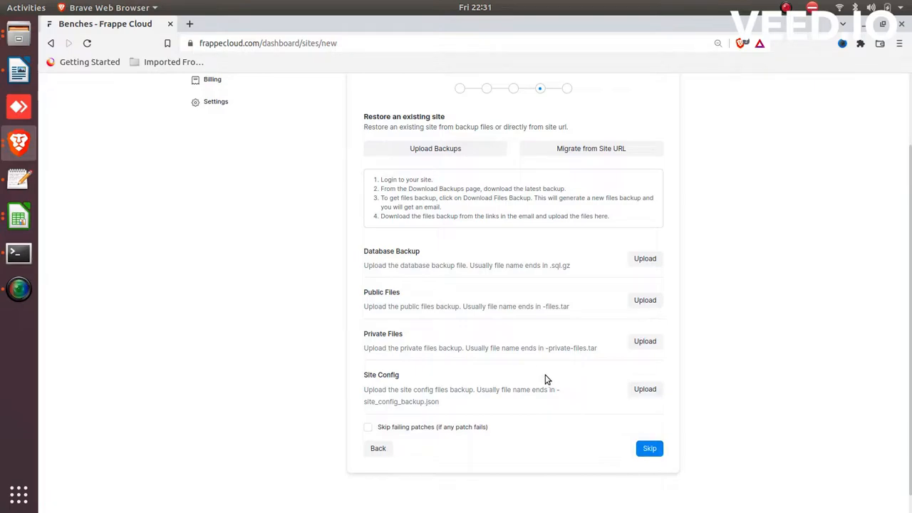
Step: Skip restoring, select the ₹750/mo plan, accept the regional laws terms and create tetstest.frappe.cloud
click(649, 448)
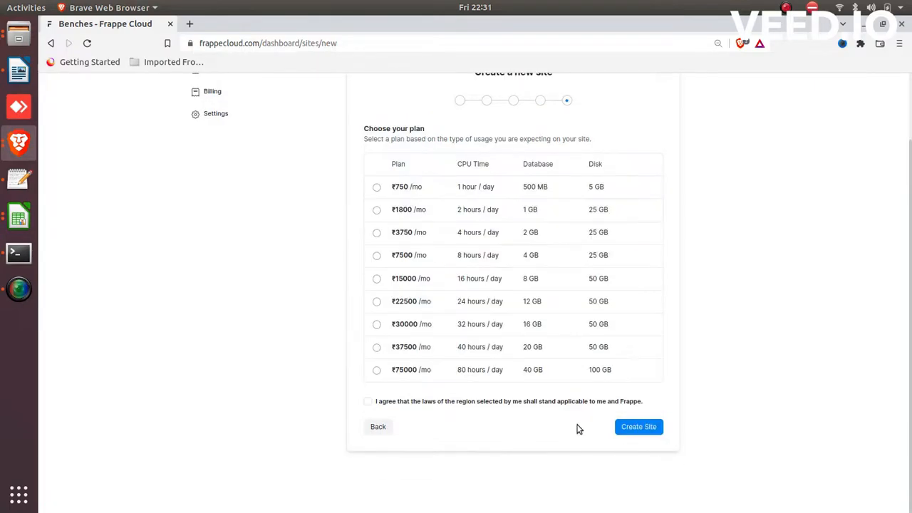
click(376, 248)
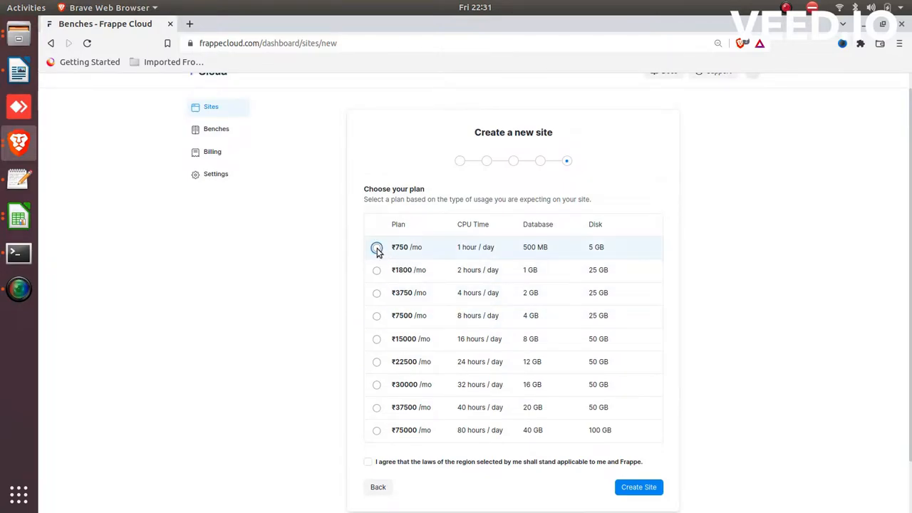
click(376, 247)
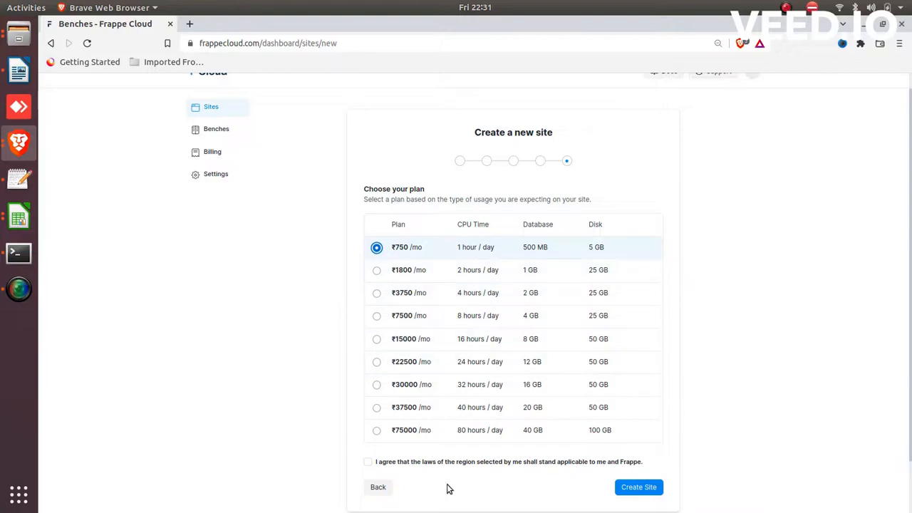
click(368, 462)
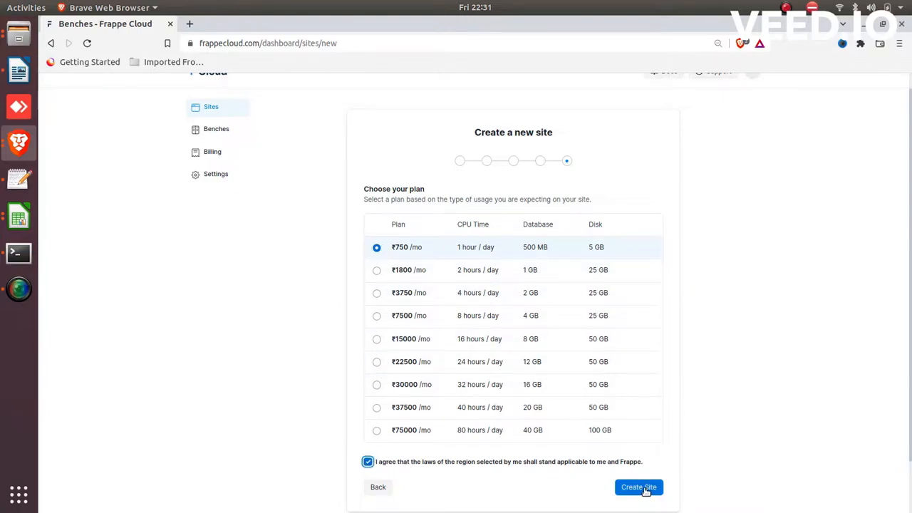
click(639, 487)
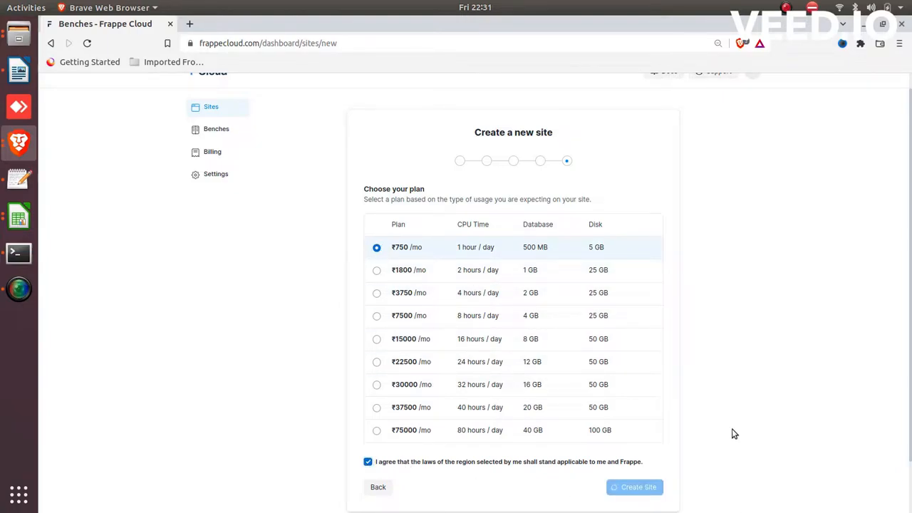
click(633, 488)
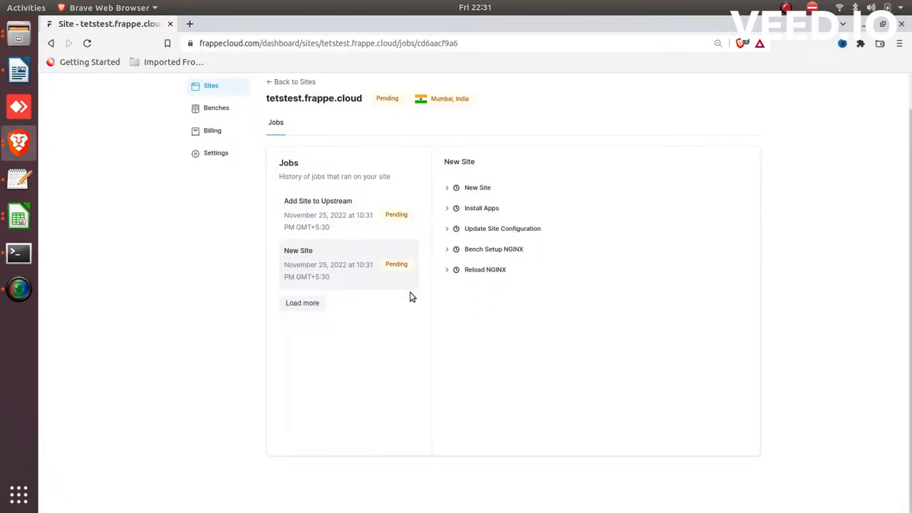
mouse_move(408, 294)
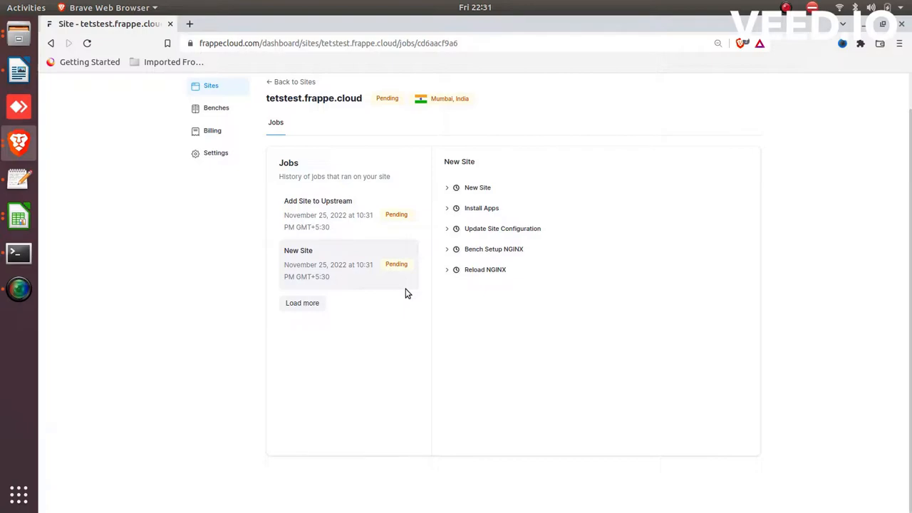
mouse_move(439, 229)
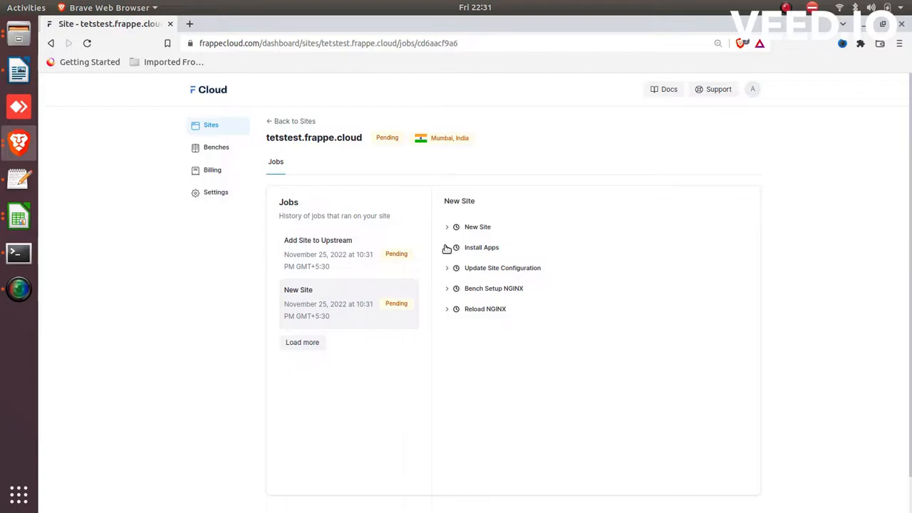
mouse_move(453, 299)
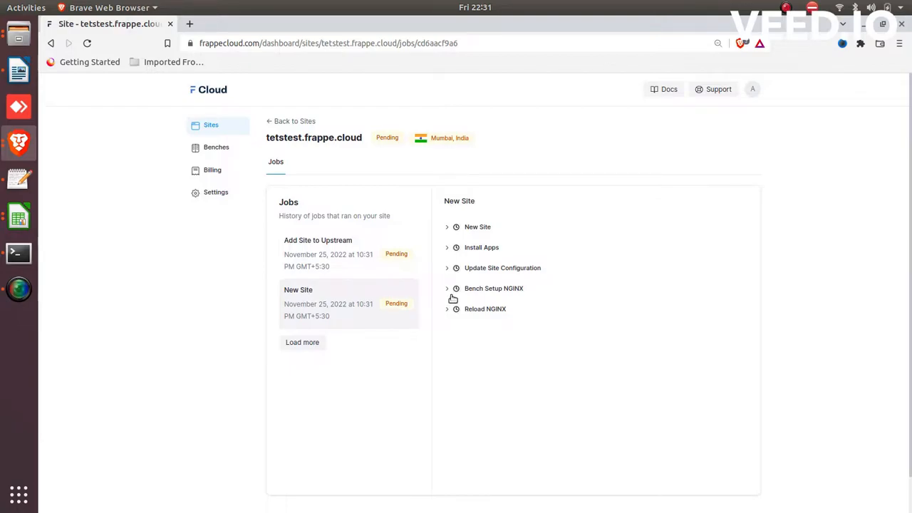
mouse_move(405, 295)
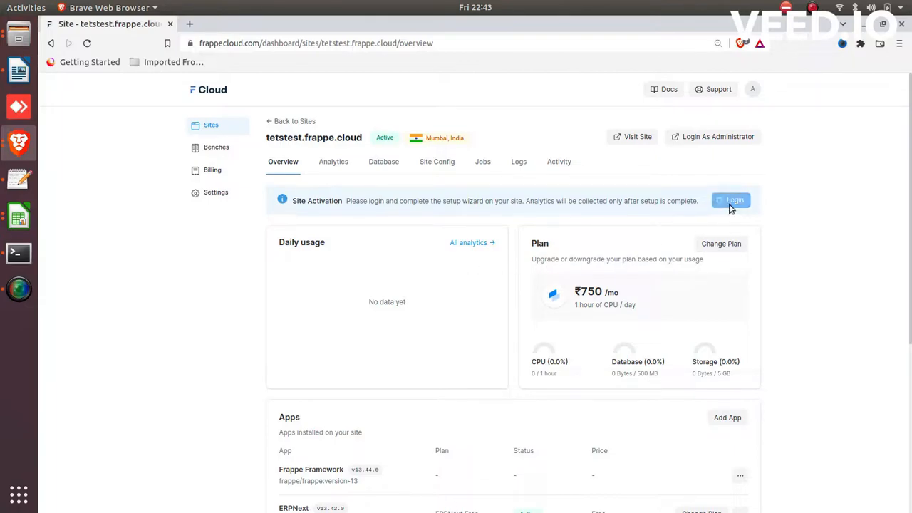
Step: Log in from the Site Activation banner to reach tetstest.frappe.cloud's setup wizard language step
click(730, 200)
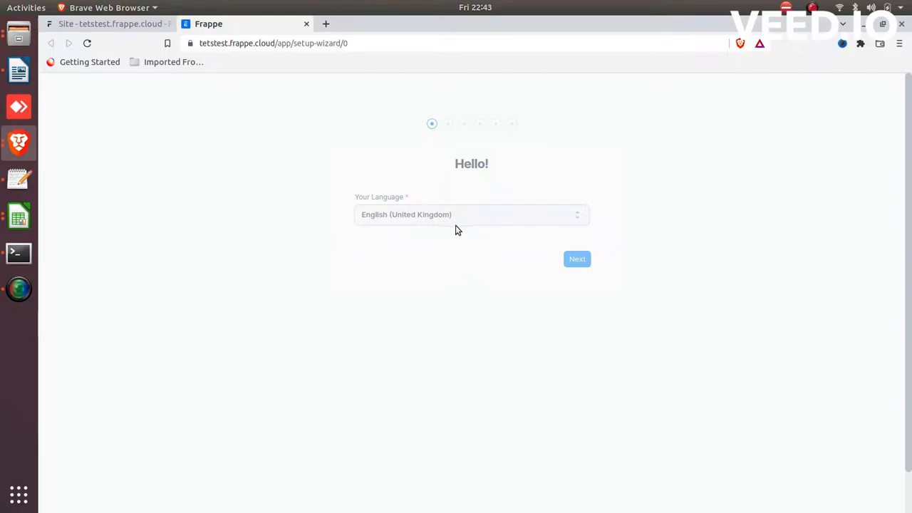
mouse_move(563, 170)
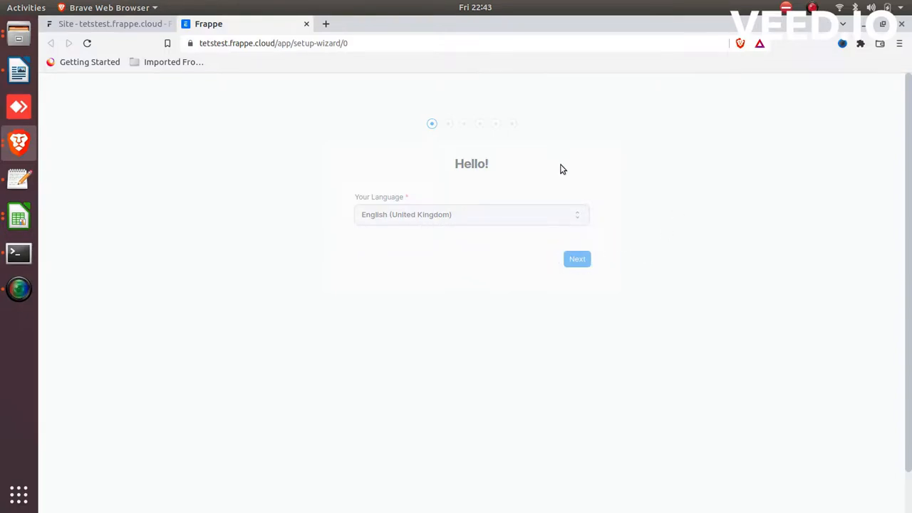